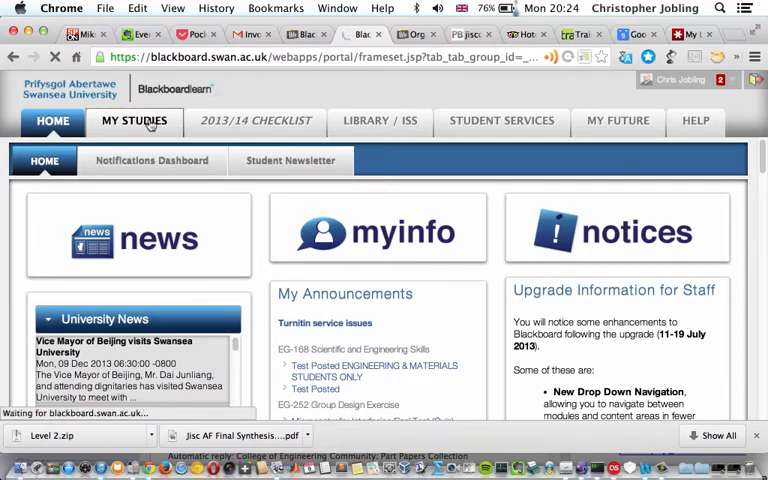
Show My Studies with the 2013/14 modules and scroll to the My Organizations panel
left_click(134, 120)
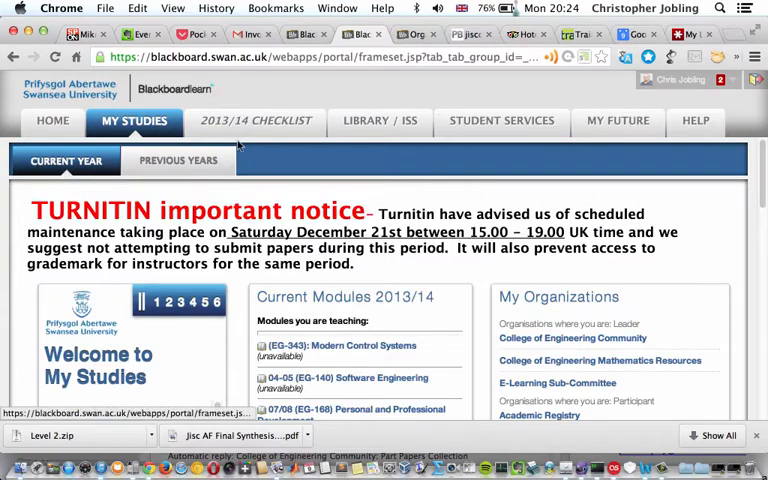
scroll("down", 3)
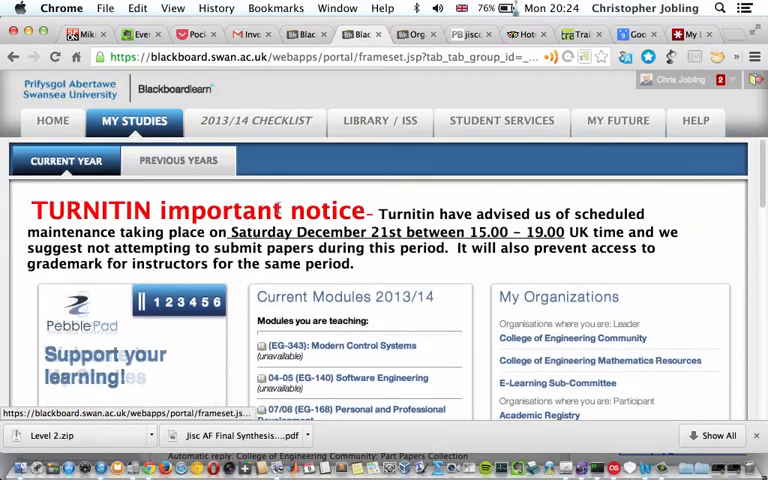
scroll("down", 3)
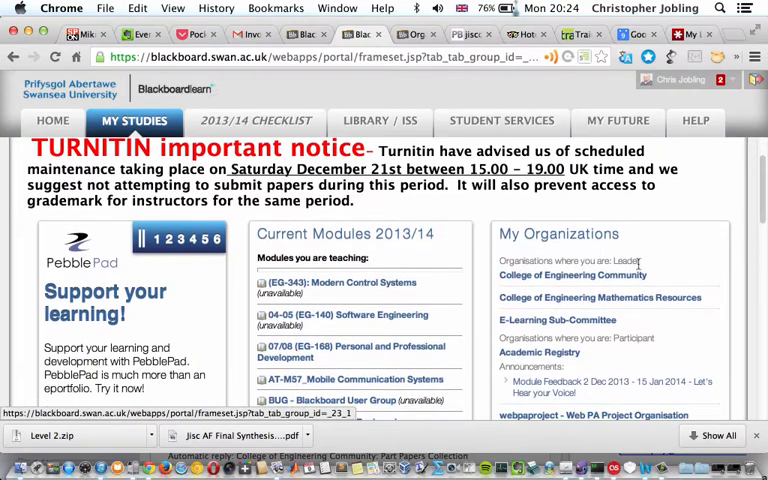
scroll("down", 3)
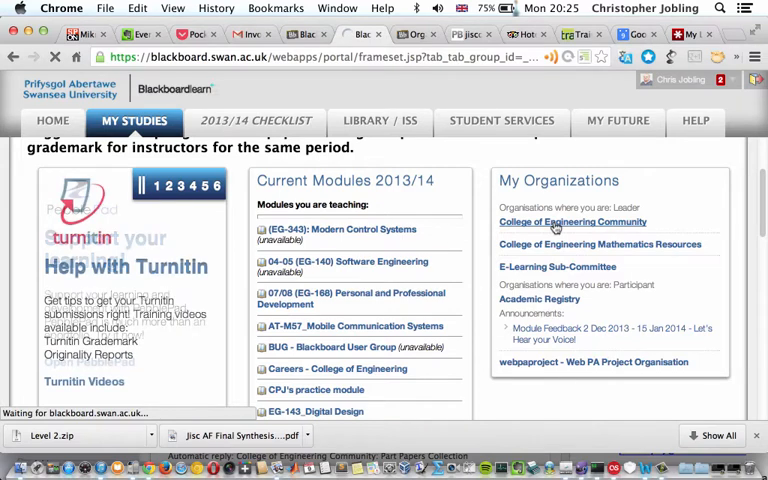
Enter the College of Engineering Community and reach Past Exam Papers at Exam Papers 2012–2013
left_click(572, 222)
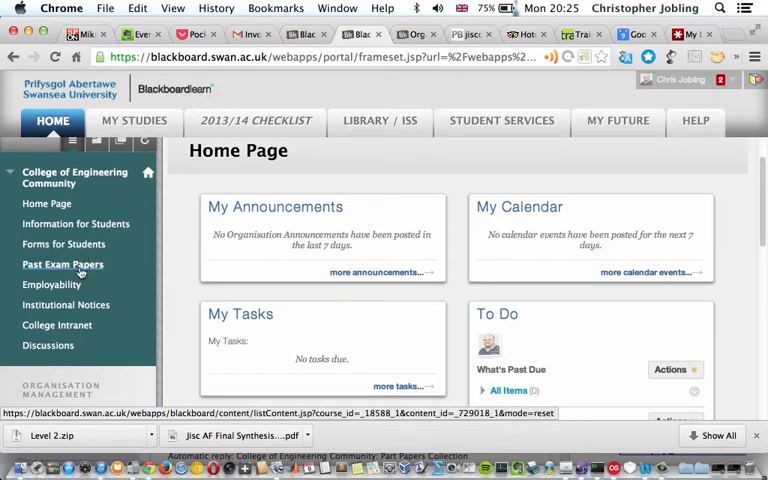
mouse_move(52, 288)
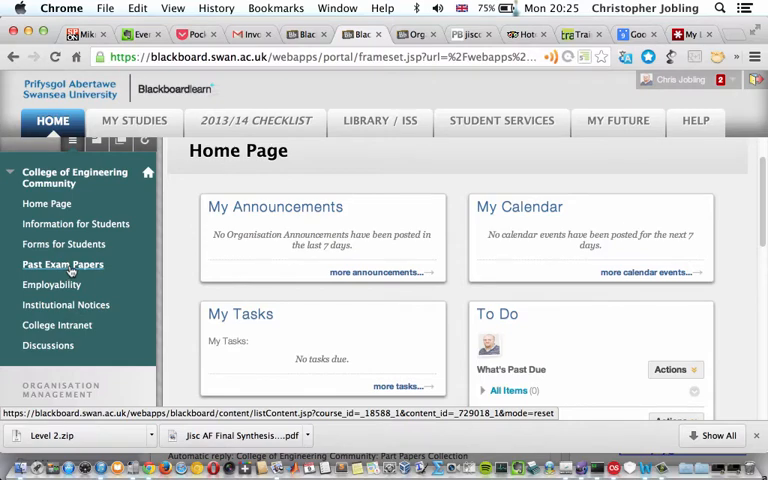
left_click(62, 264)
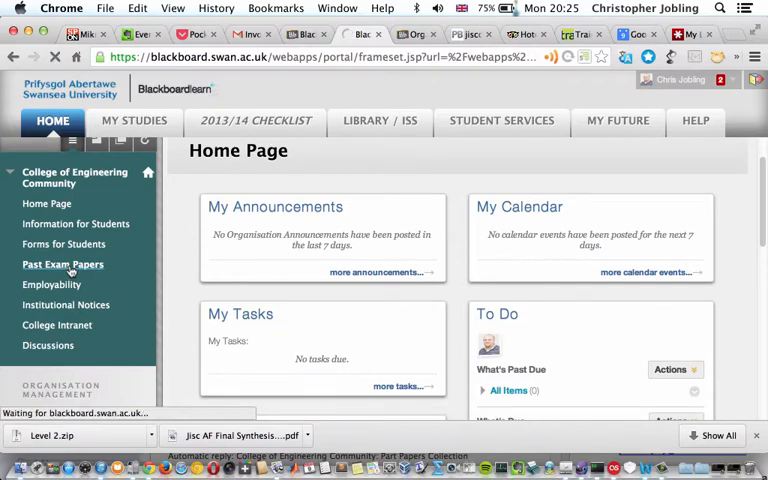
left_click(62, 264)
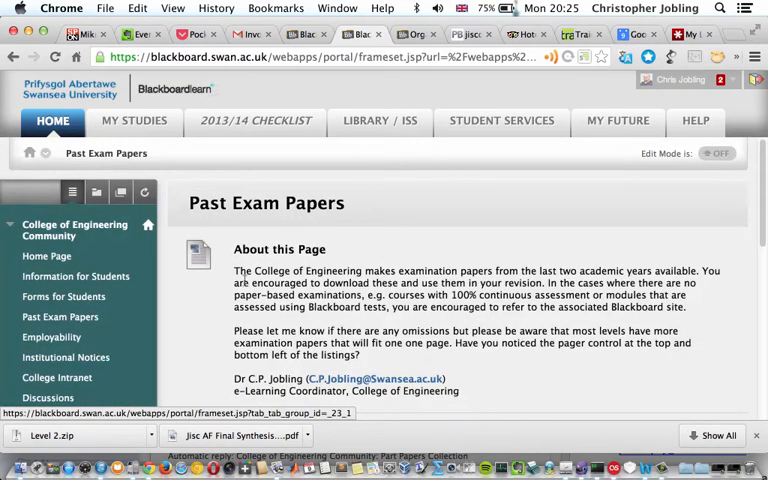
scroll("down", 3)
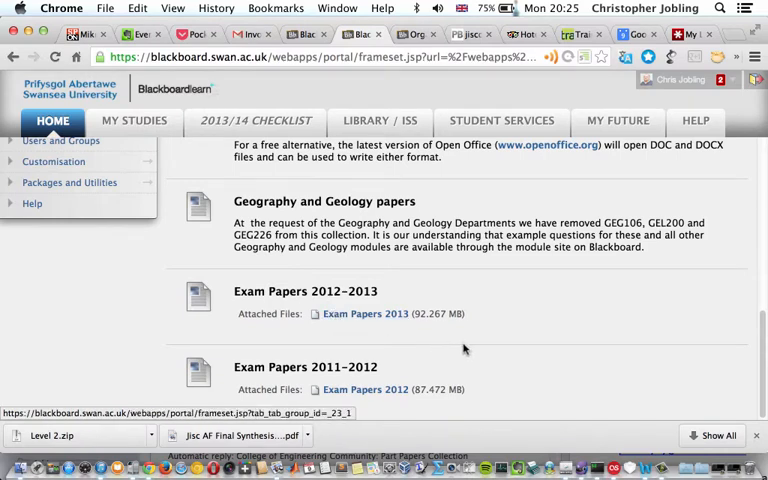
mouse_move(456, 348)
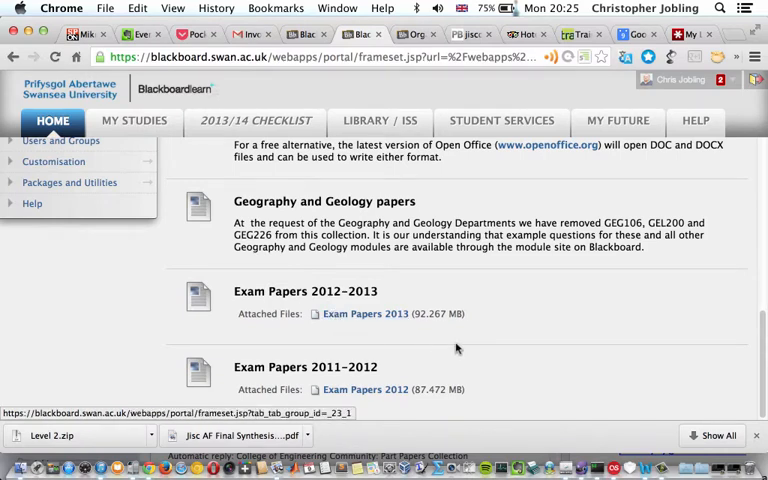
mouse_move(372, 314)
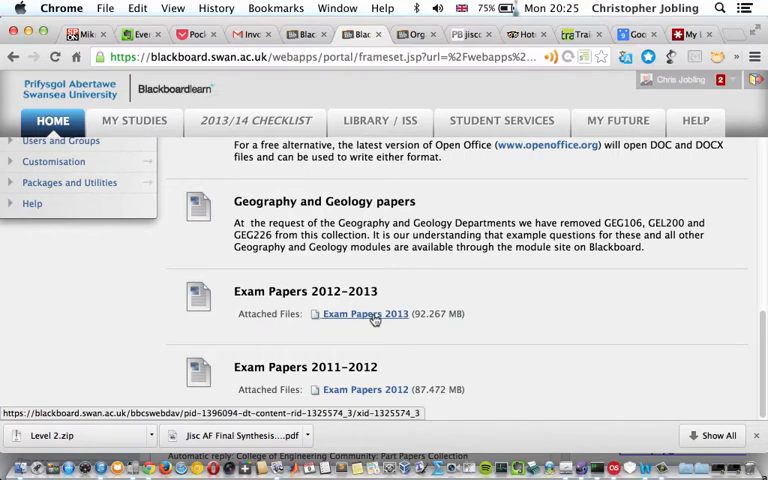
Within Exam Papers 2013, enter the Level 2 folder and advance to page 2 of 3
left_click(364, 312)
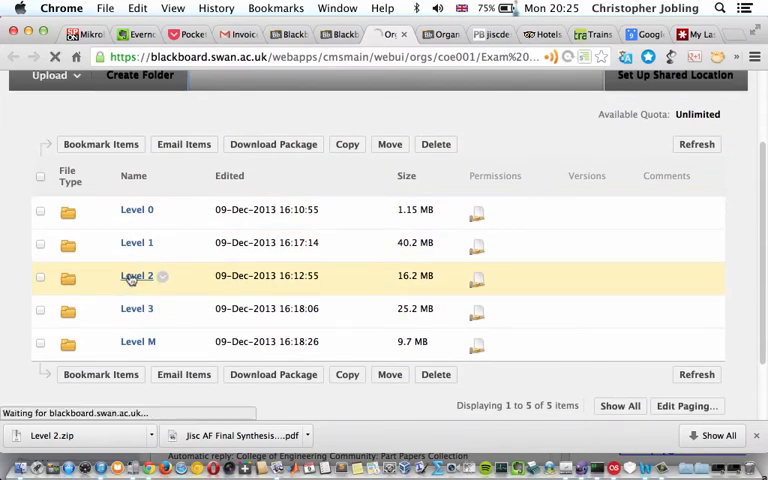
left_click(136, 276)
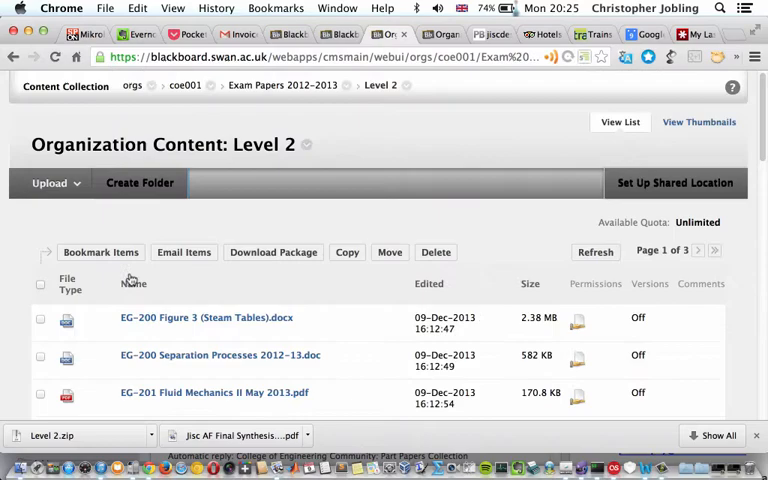
scroll("down", 3)
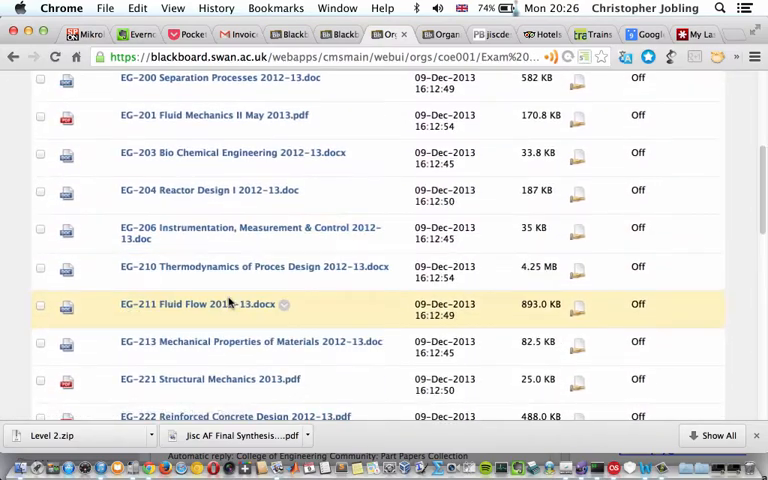
scroll("down", 3)
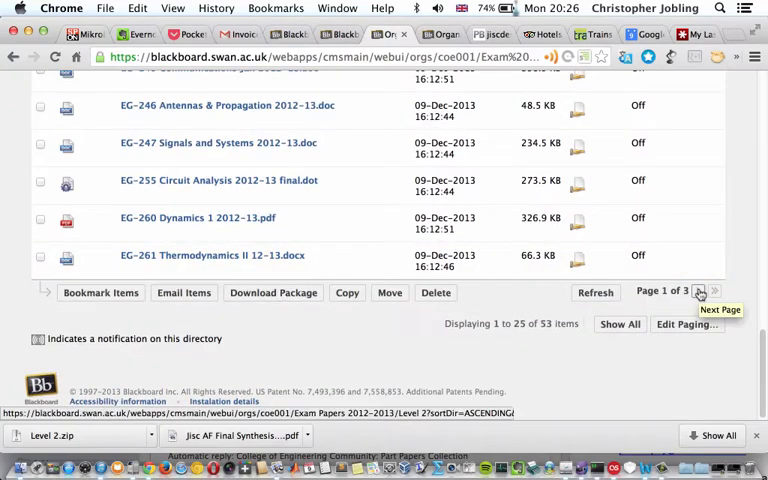
left_click(700, 292)
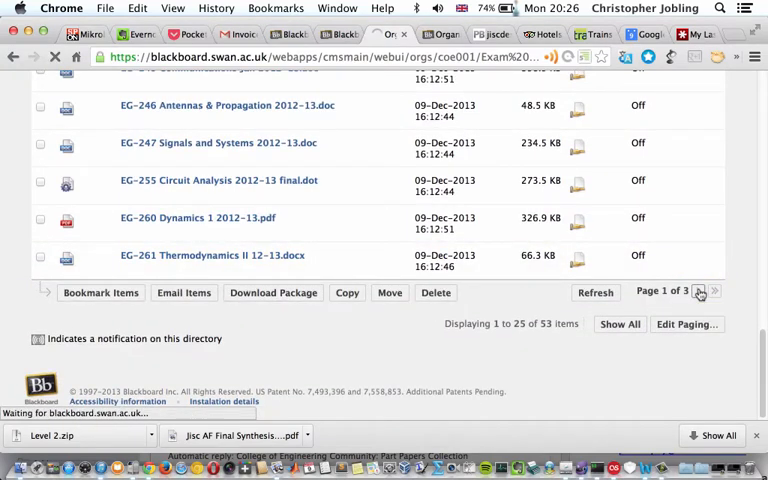
left_click(700, 292)
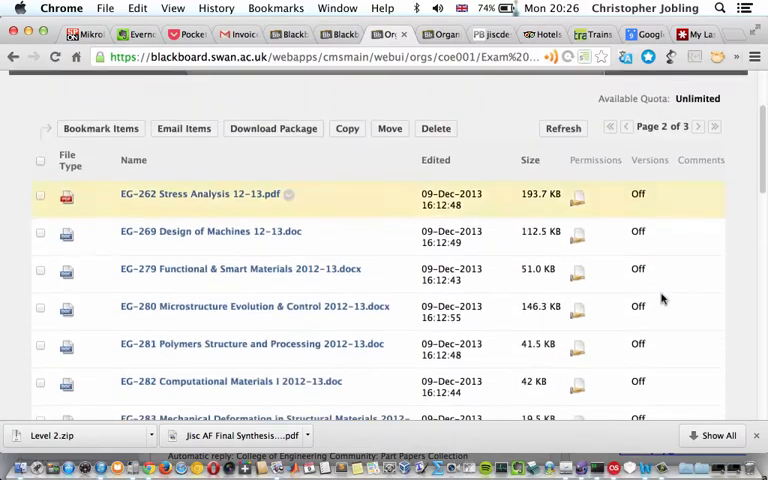
scroll("down", 3)
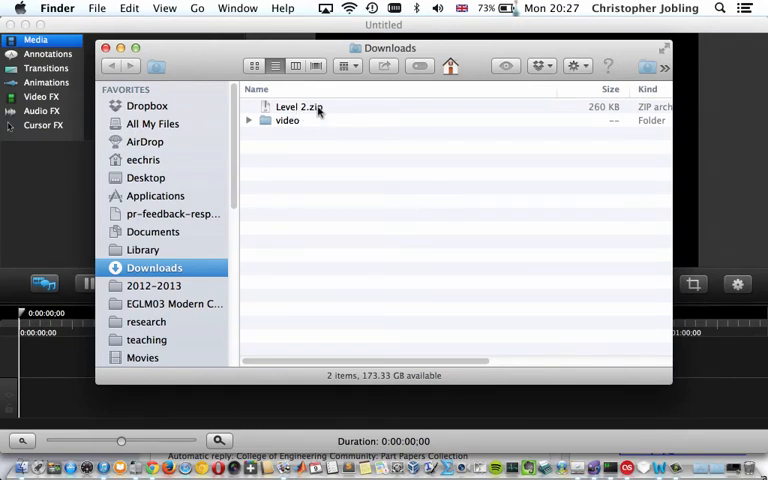
Unzip Level 2.zip in Downloads and view the EG-296 Flight Mechanics PDF in Preview
left_click(300, 108)
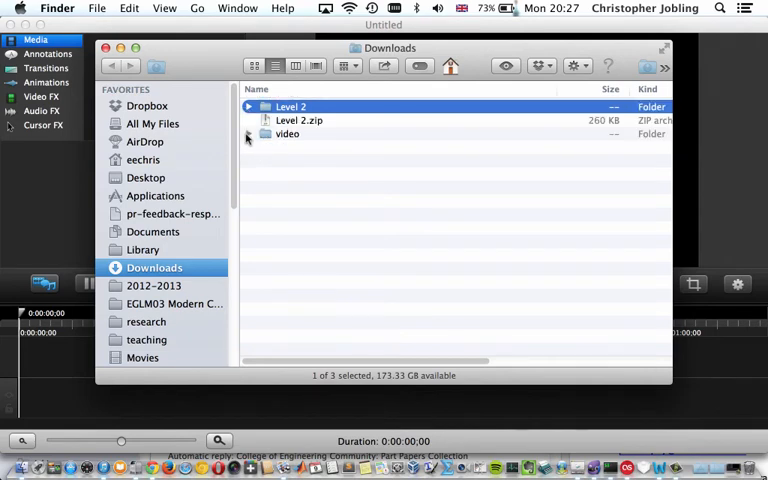
left_click(248, 106)
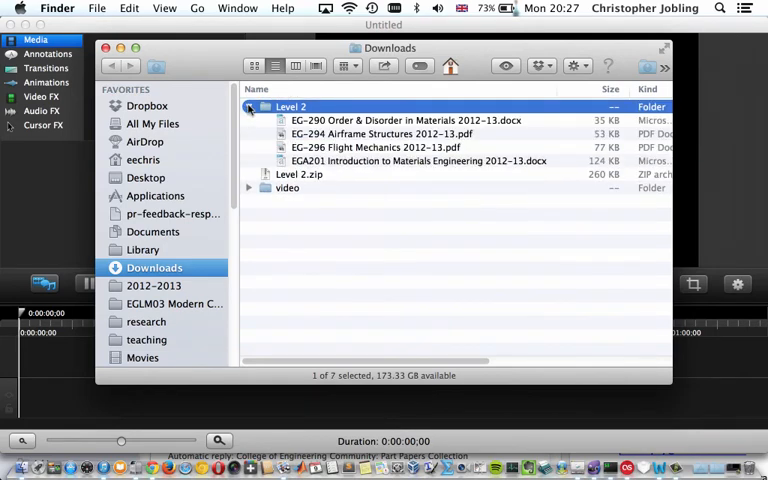
left_click(248, 106)
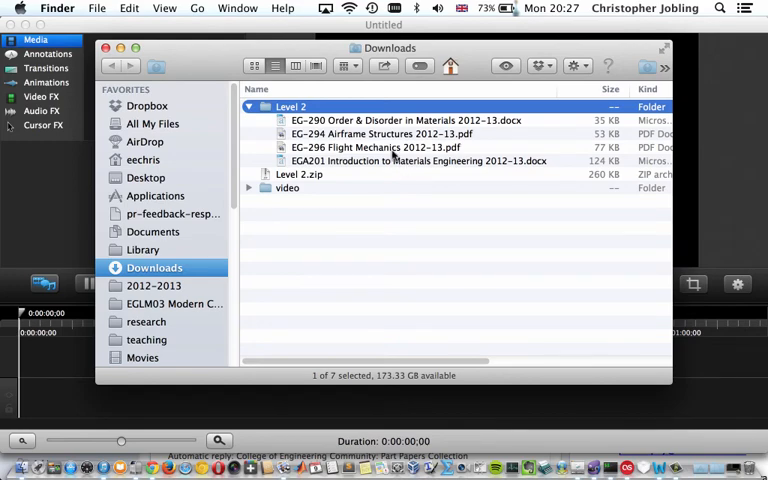
double_click(378, 148)
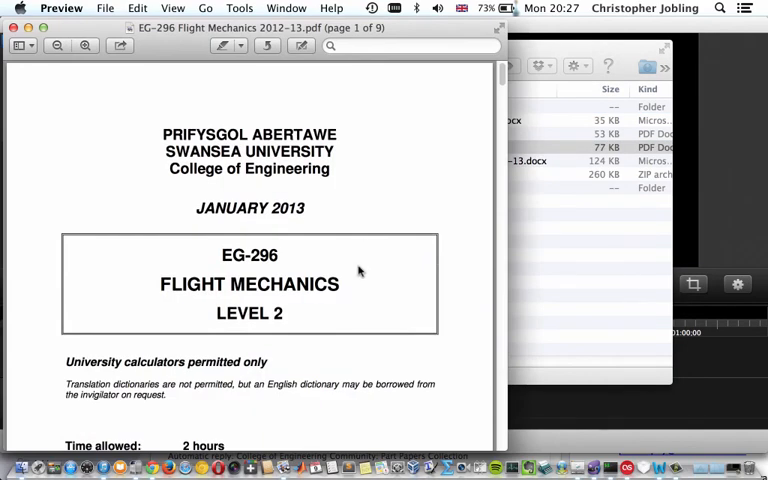